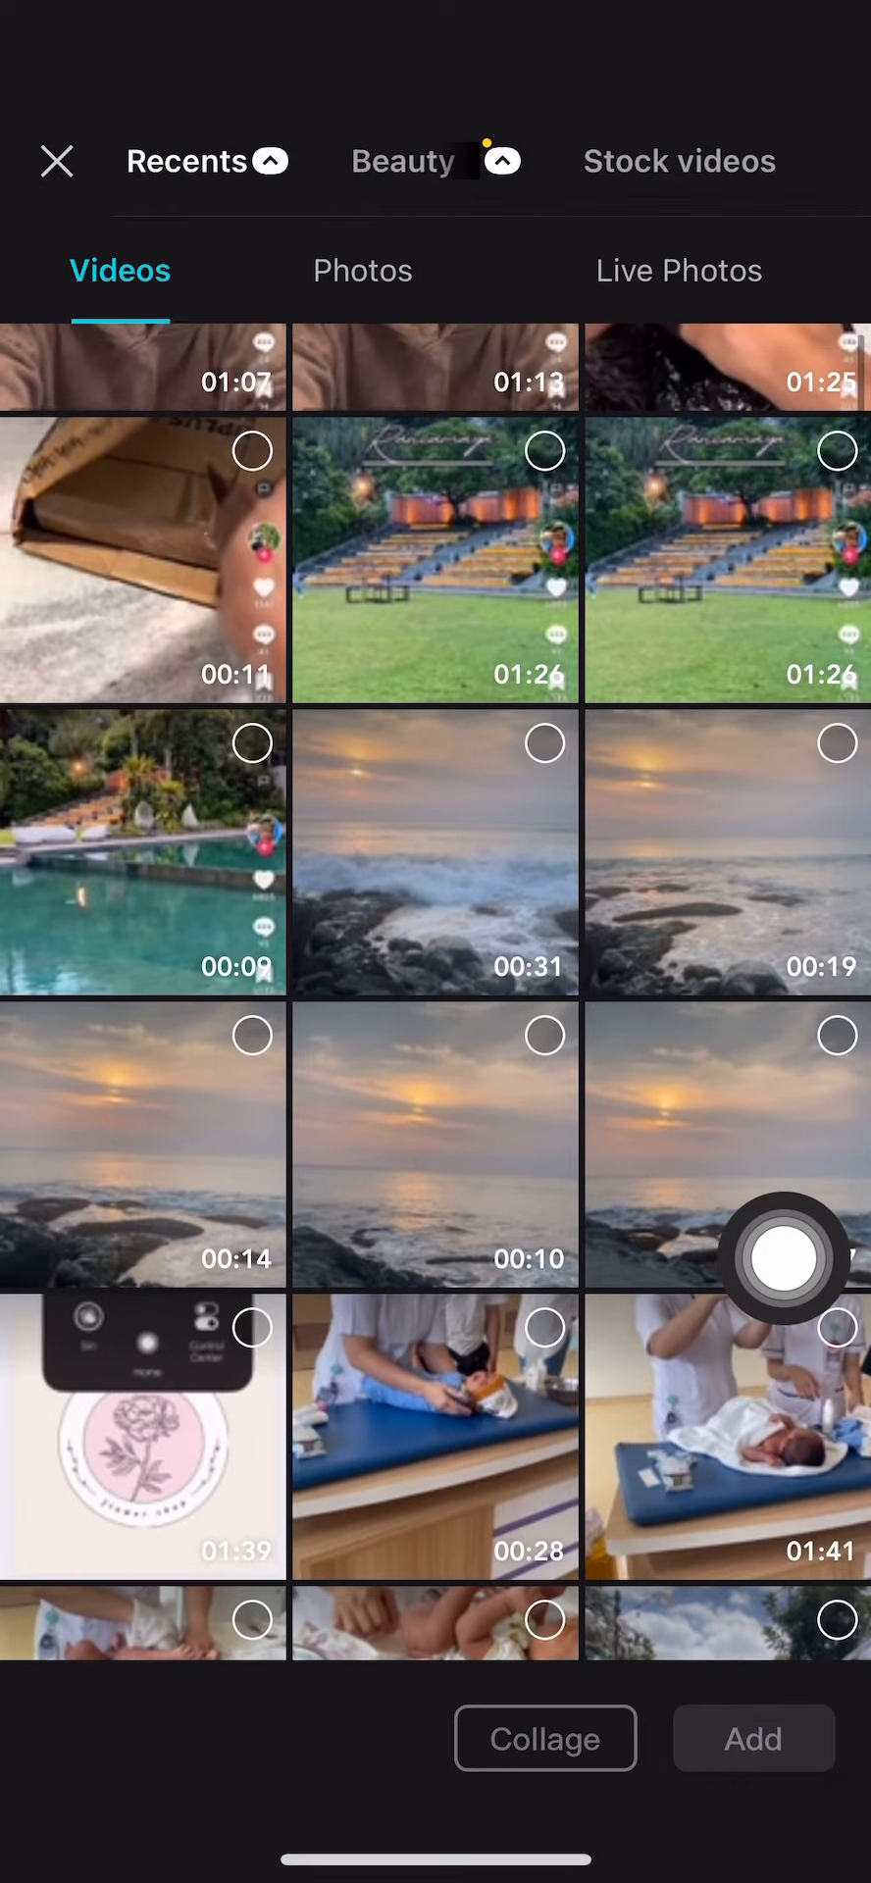
# - Import the 00:31 and 00:19 sunset seashore clips into a new project
pyautogui.click(434, 1435)
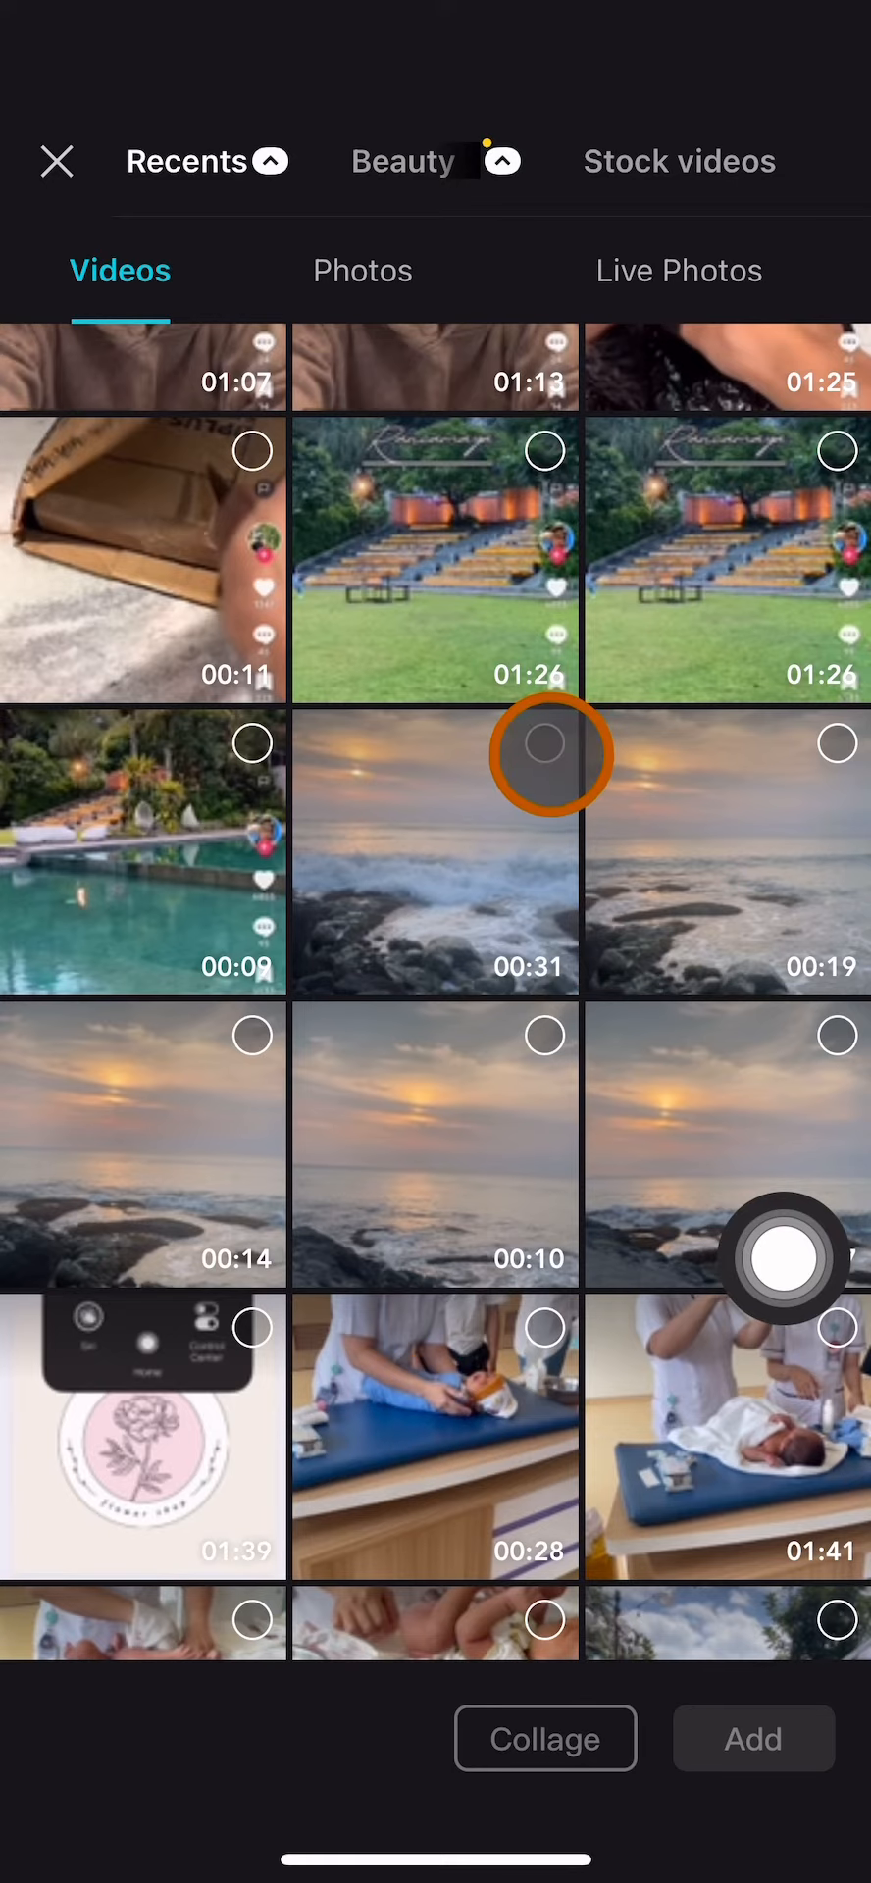
pyautogui.click(544, 742)
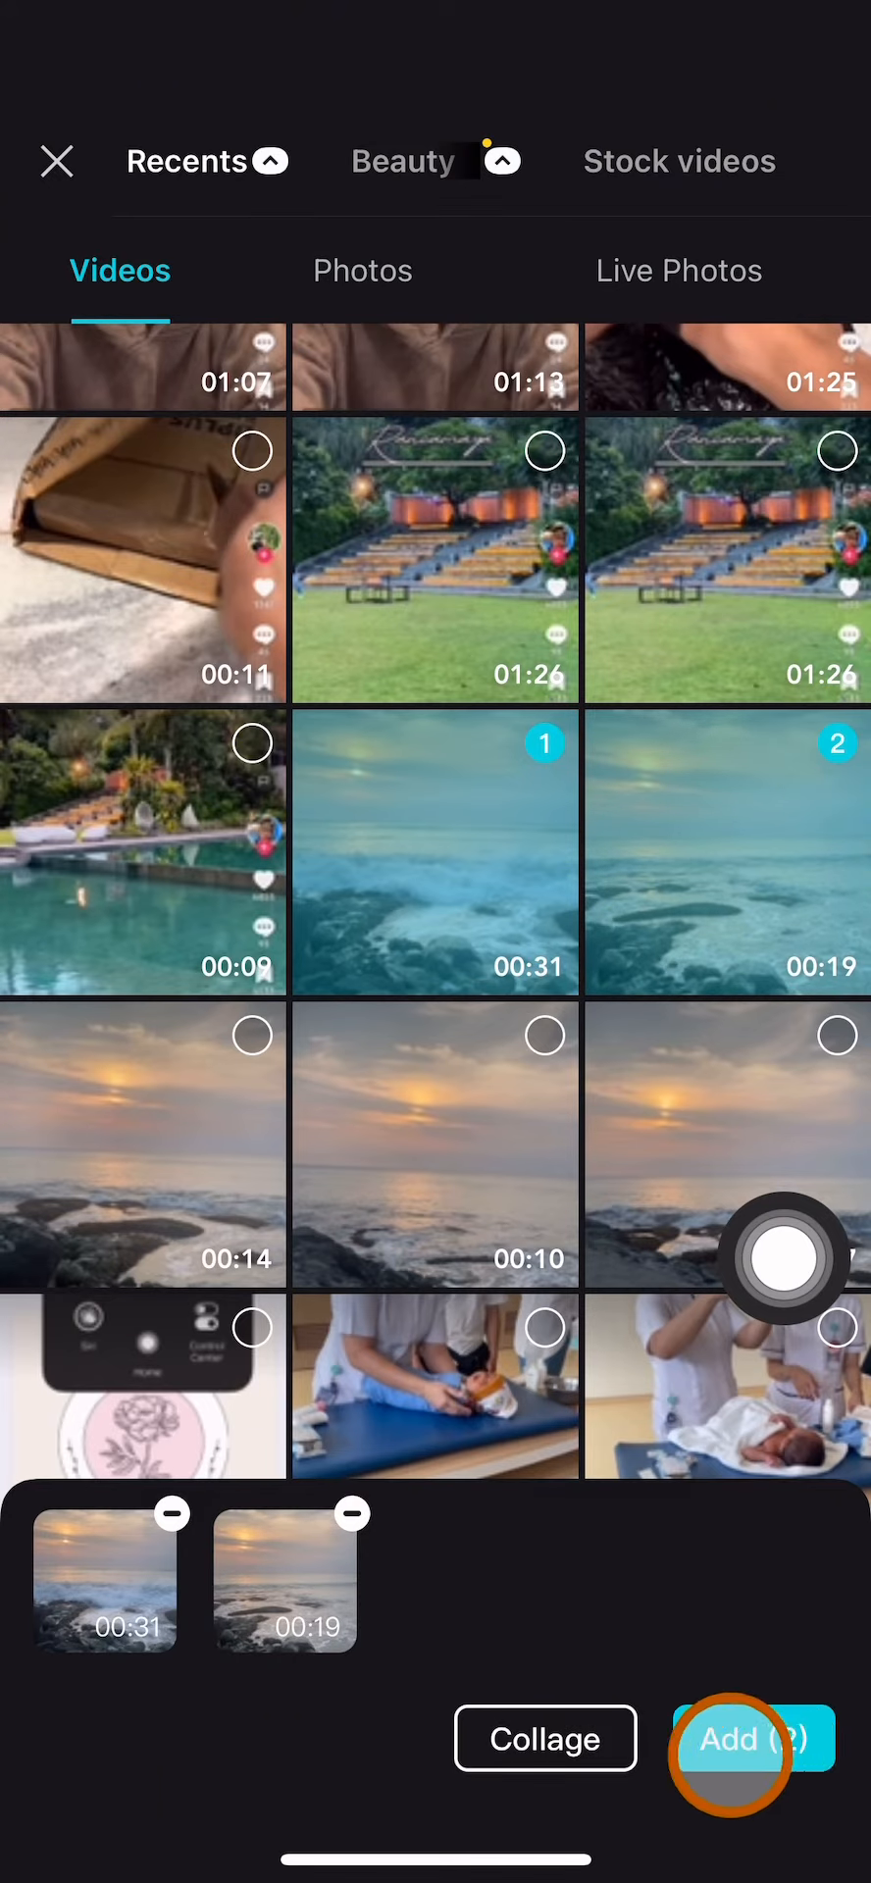
pyautogui.click(748, 1737)
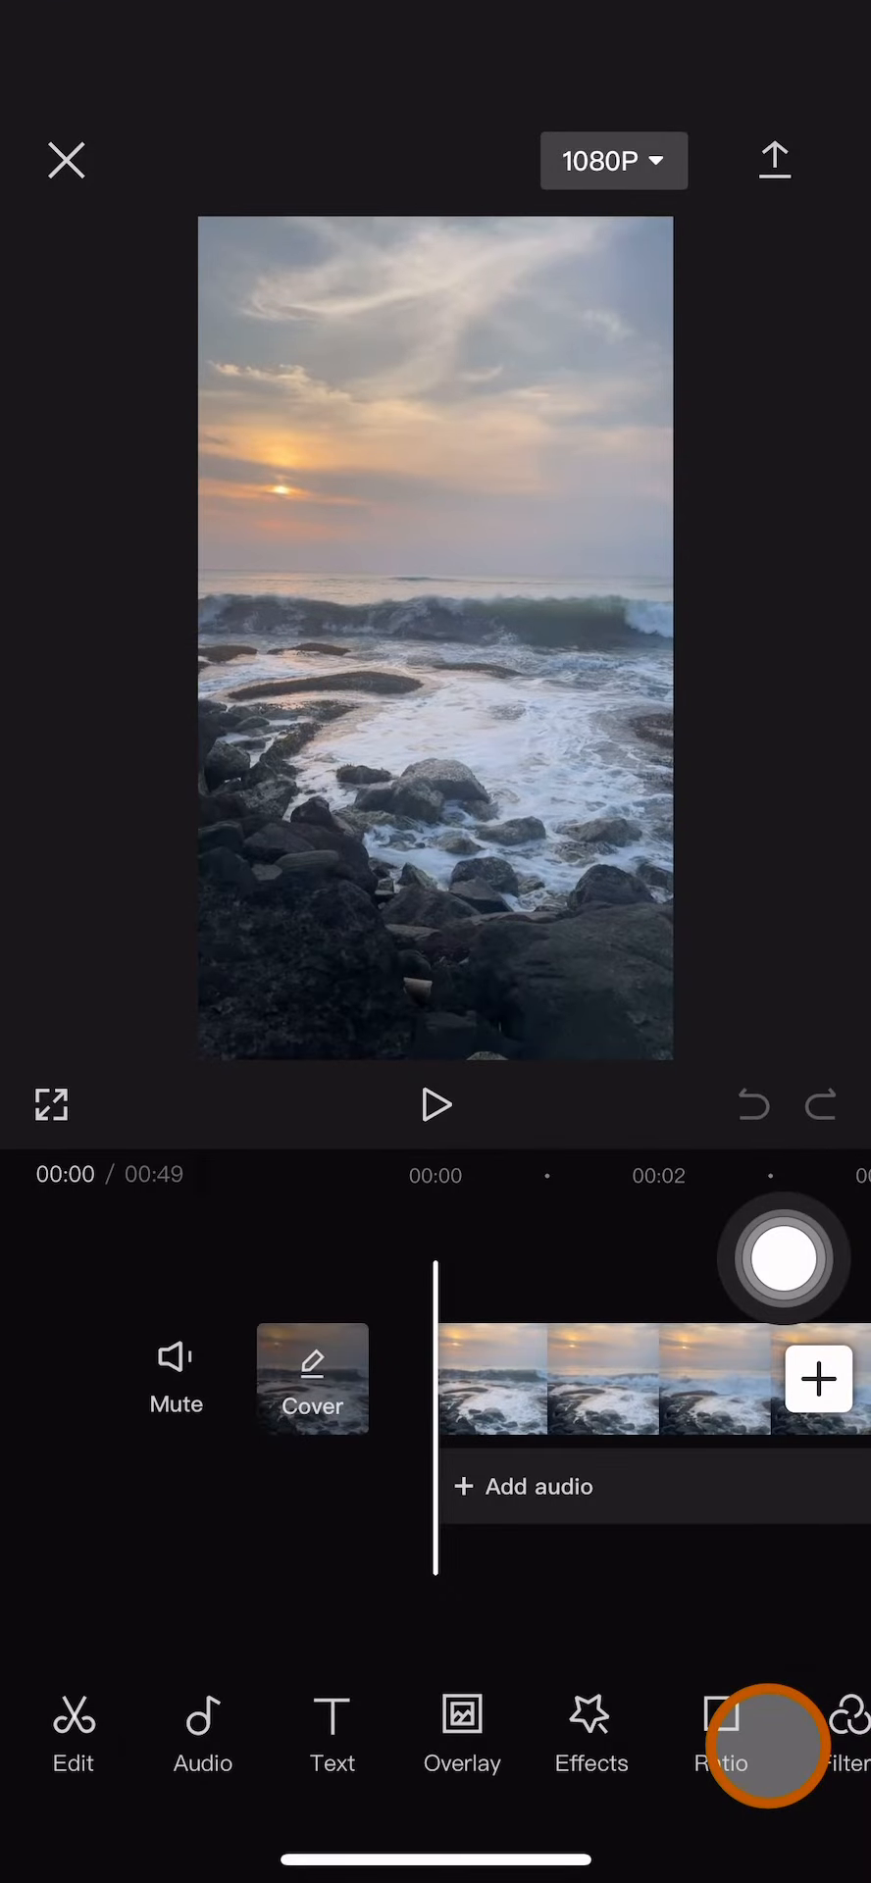
pyautogui.click(775, 1257)
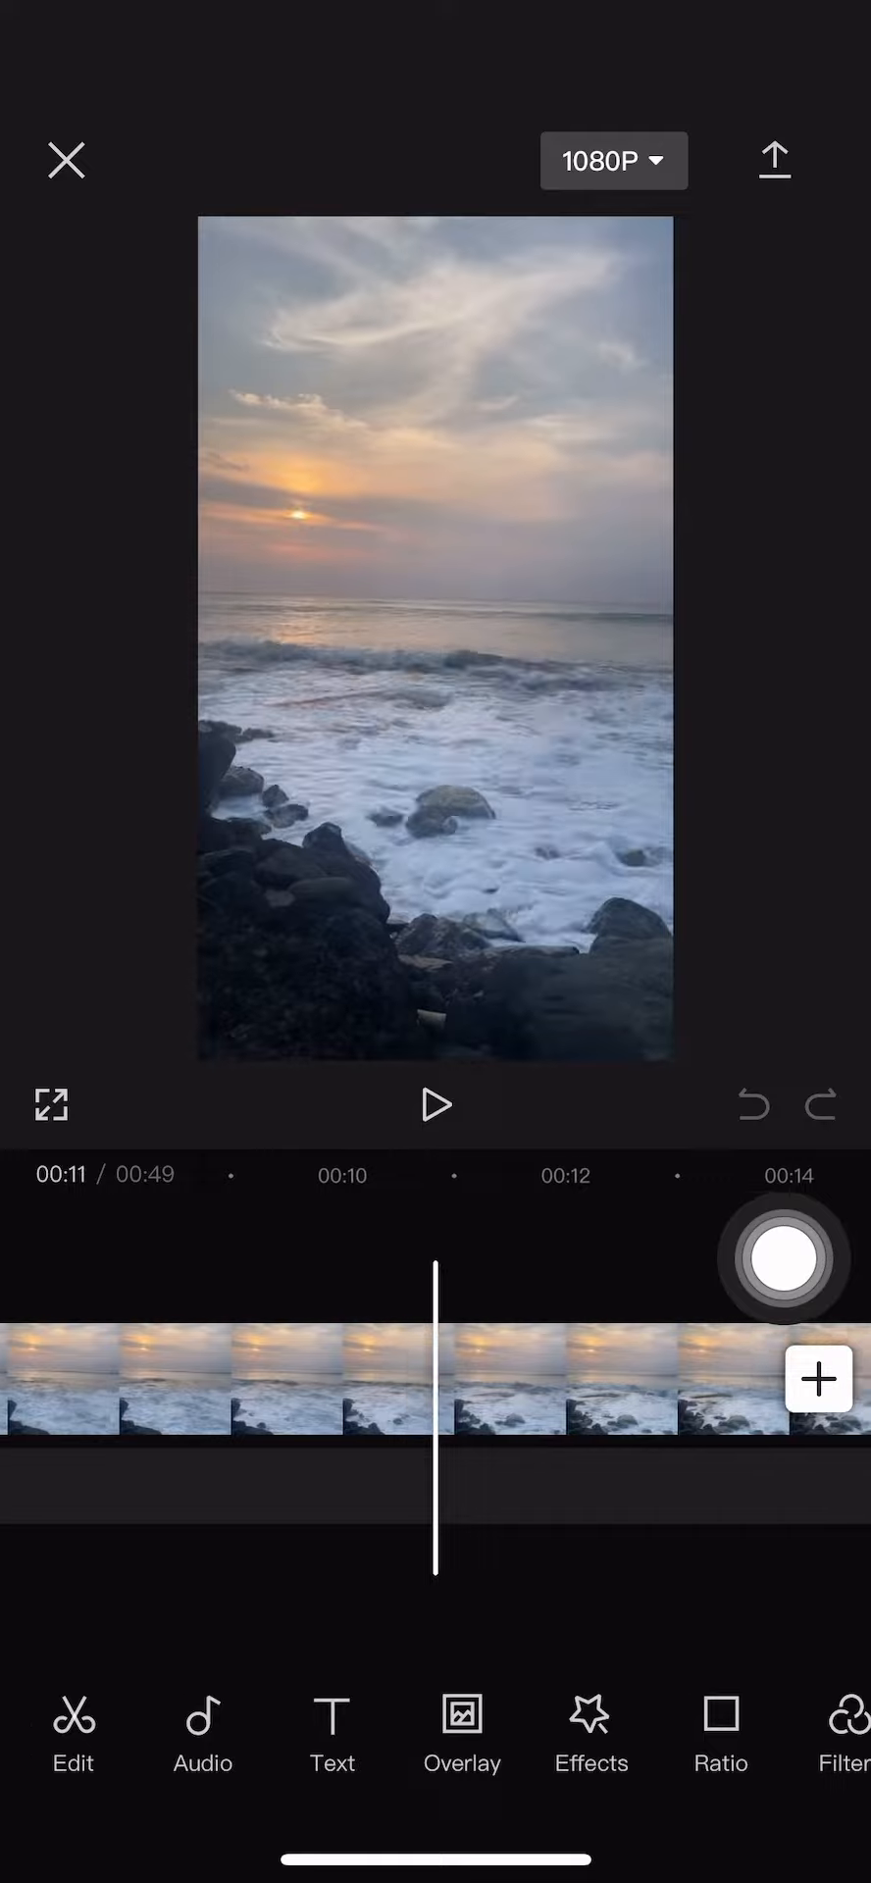
pyautogui.hscroll(-3)
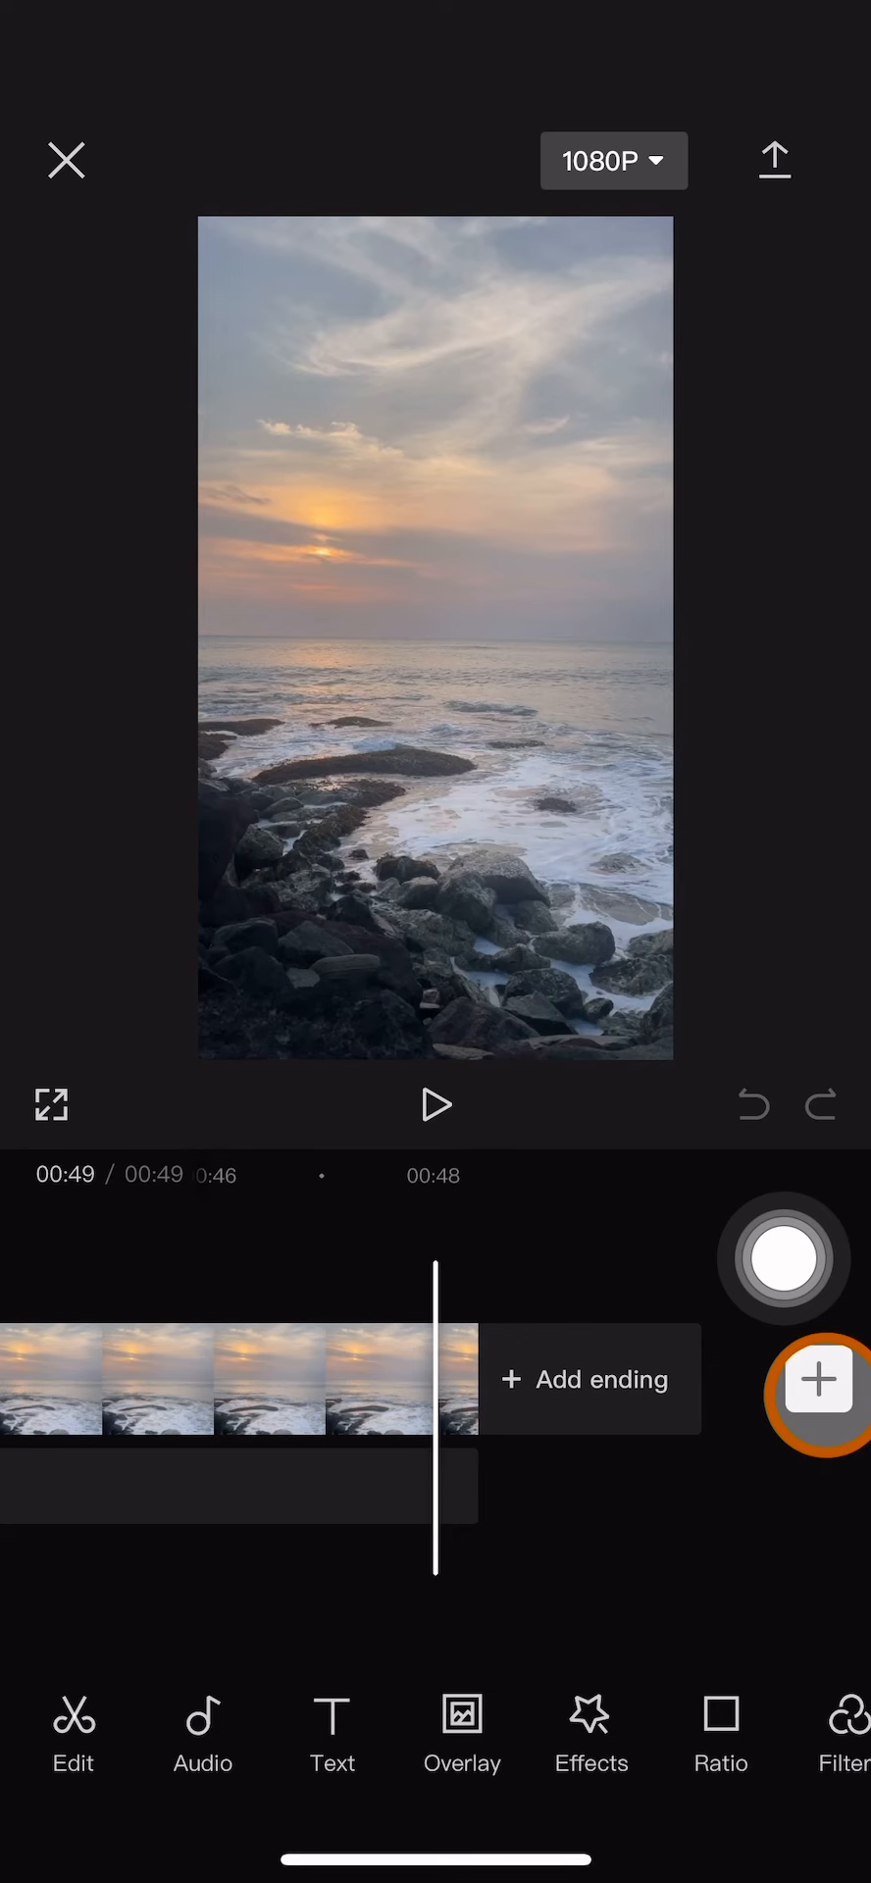
pyautogui.click(818, 1378)
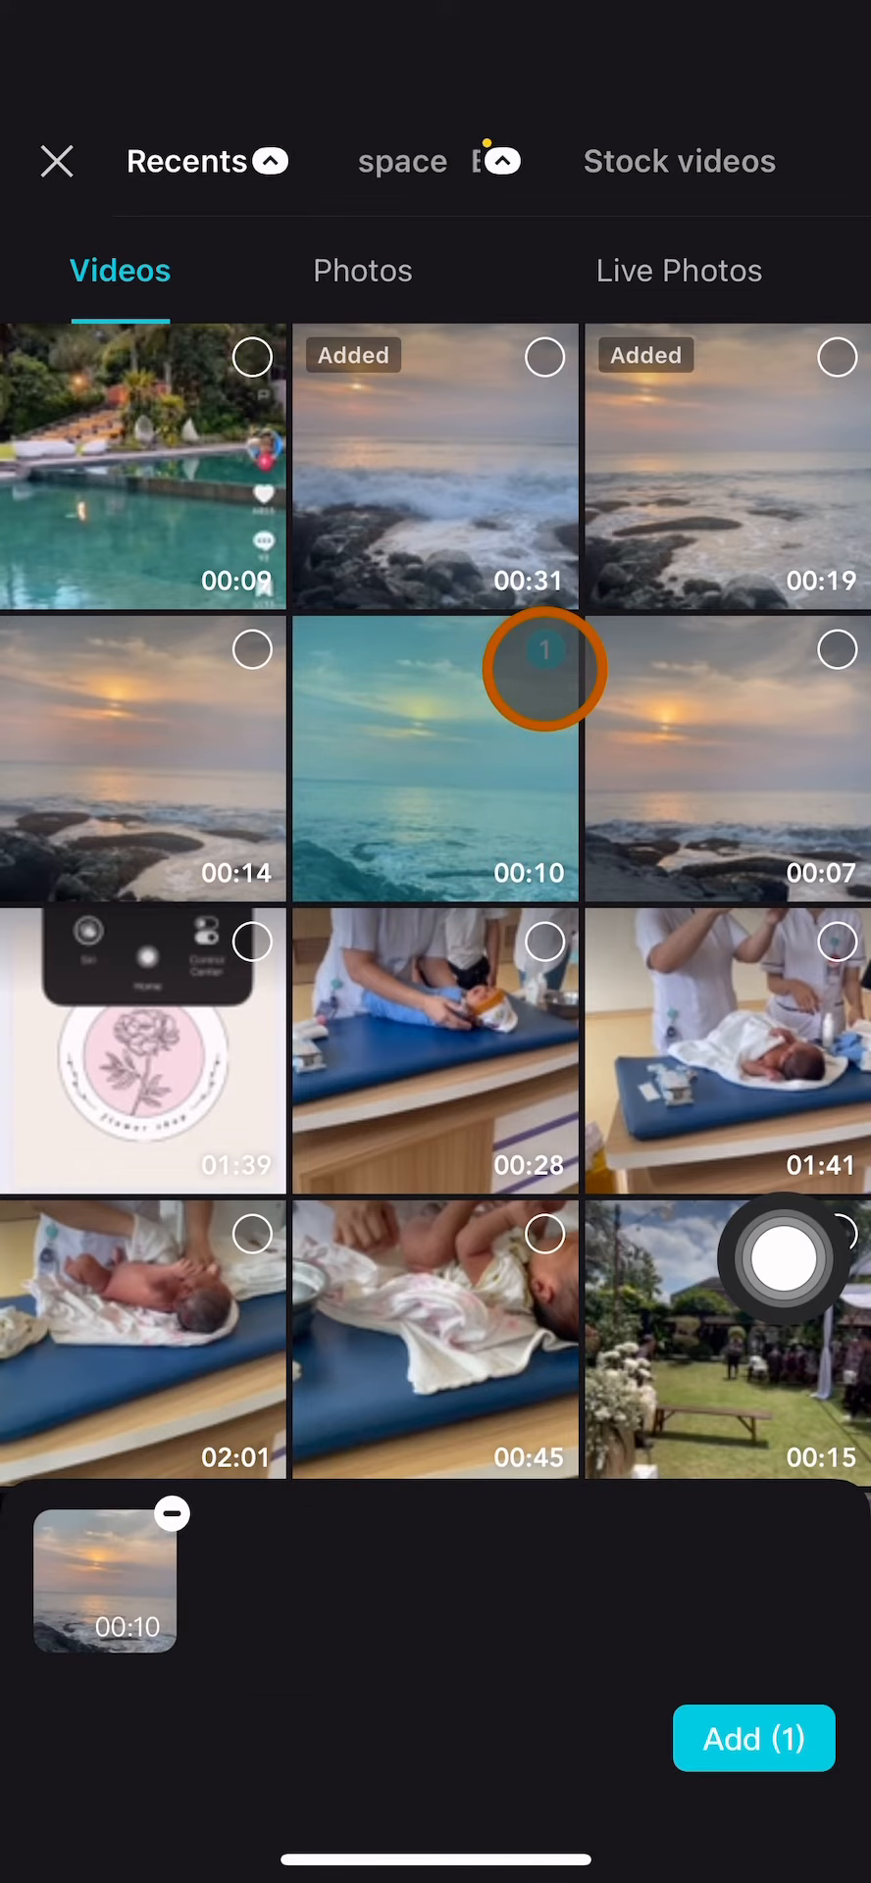
# - Add the 00:10 and 00:07 sunset seashore clips to the timeline's end
pyautogui.click(838, 649)
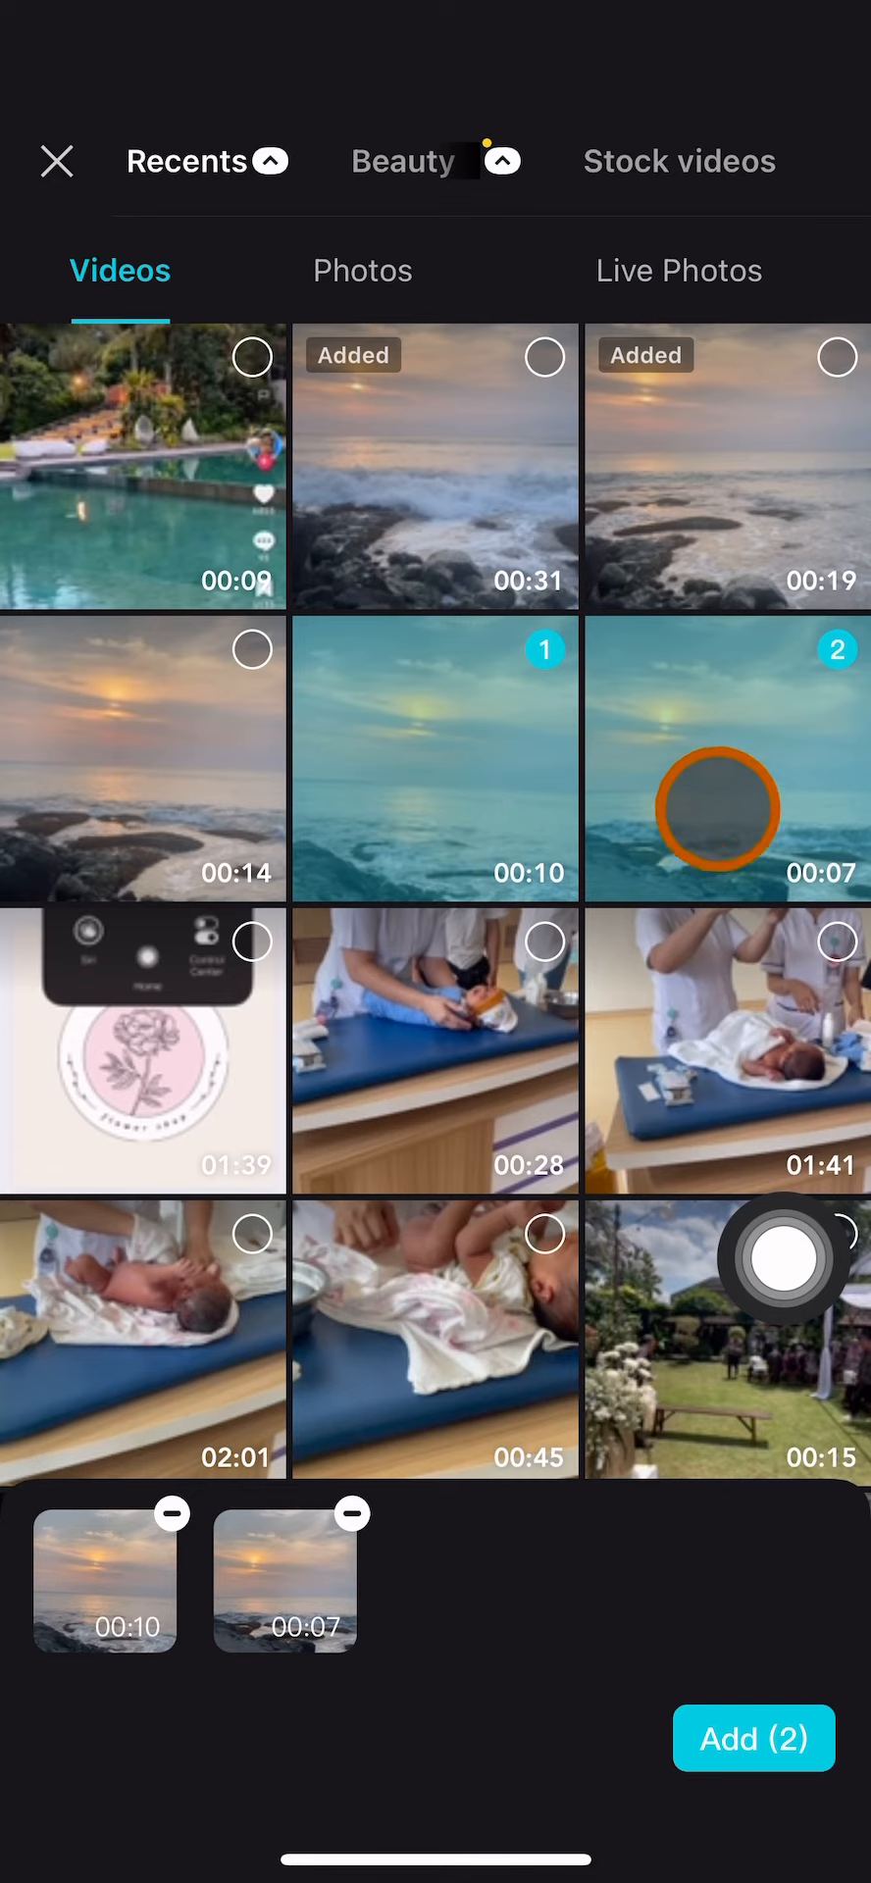
pyautogui.click(752, 1738)
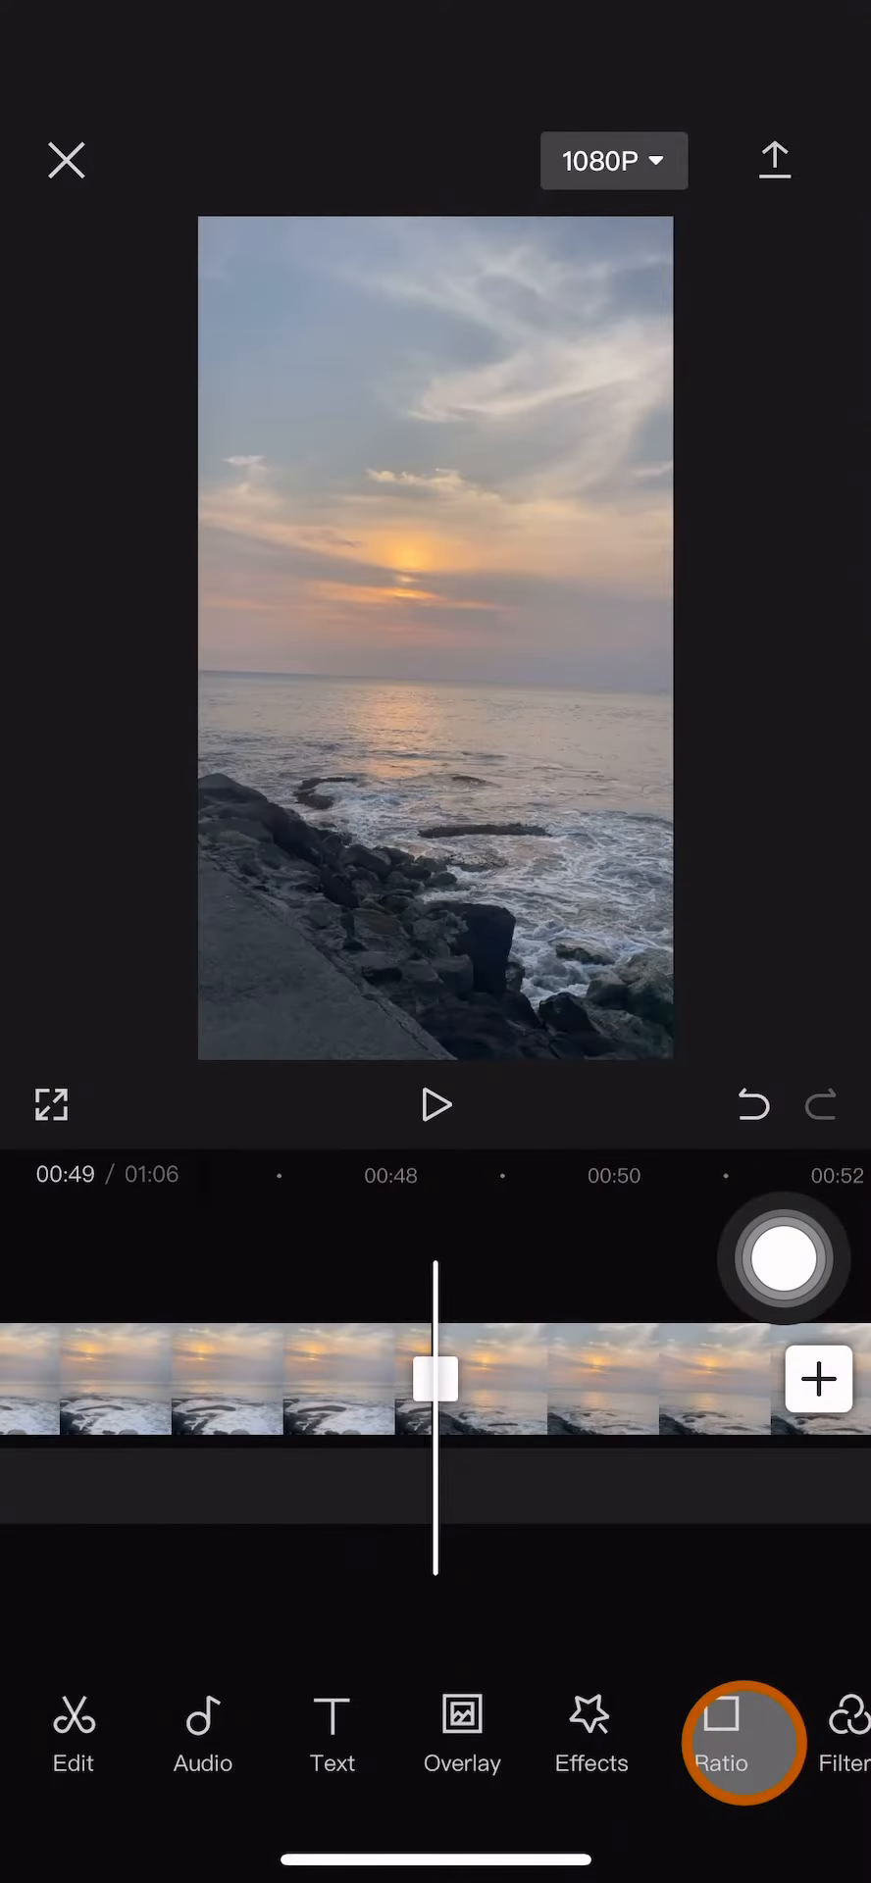